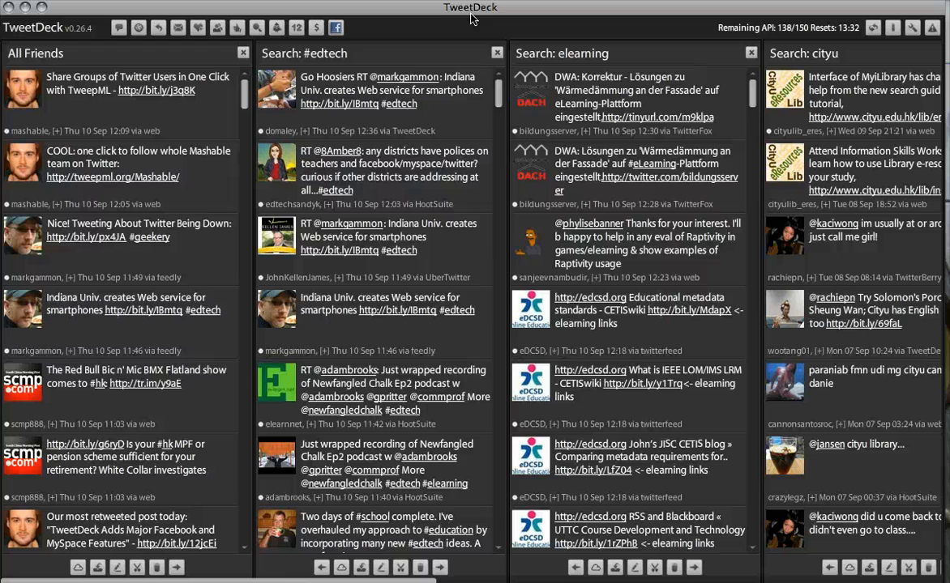
{"action": "mouse_move", "coordinate": [451, 21]}
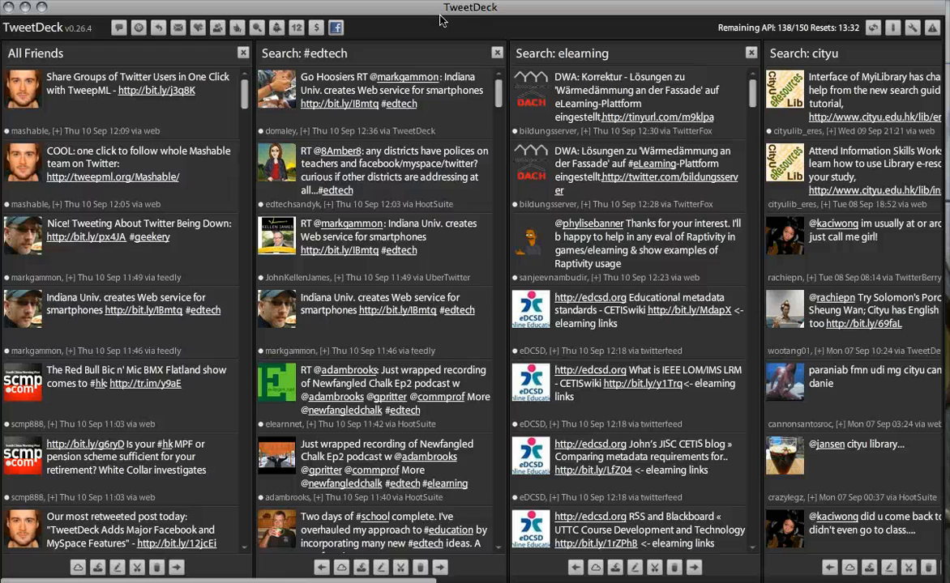
{"action": "mouse_move", "coordinate": [120, 26]}
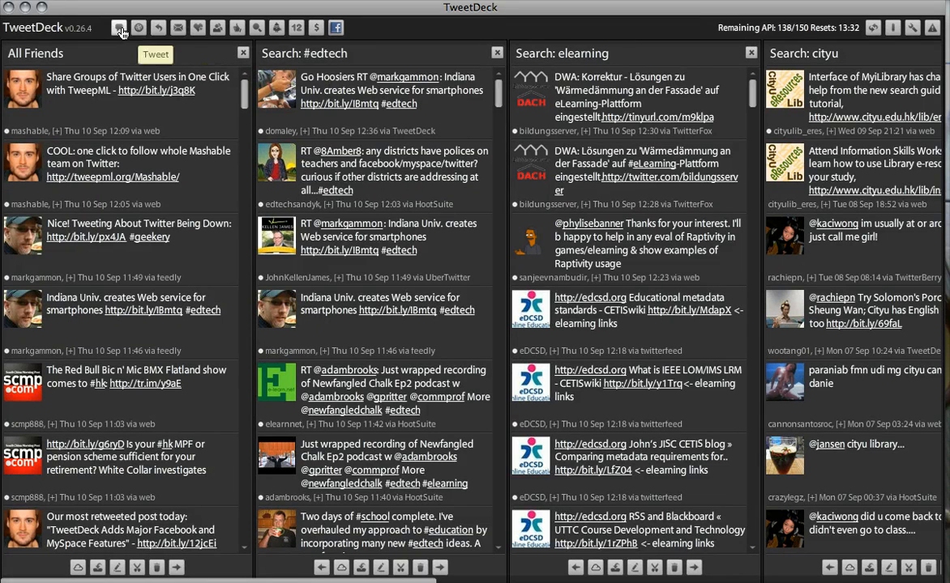
- Send the tweet 'I am using Screenr to create a screencast in which I introduce TweetDeck.'
{"action": "left_click", "coordinate": [121, 31]}
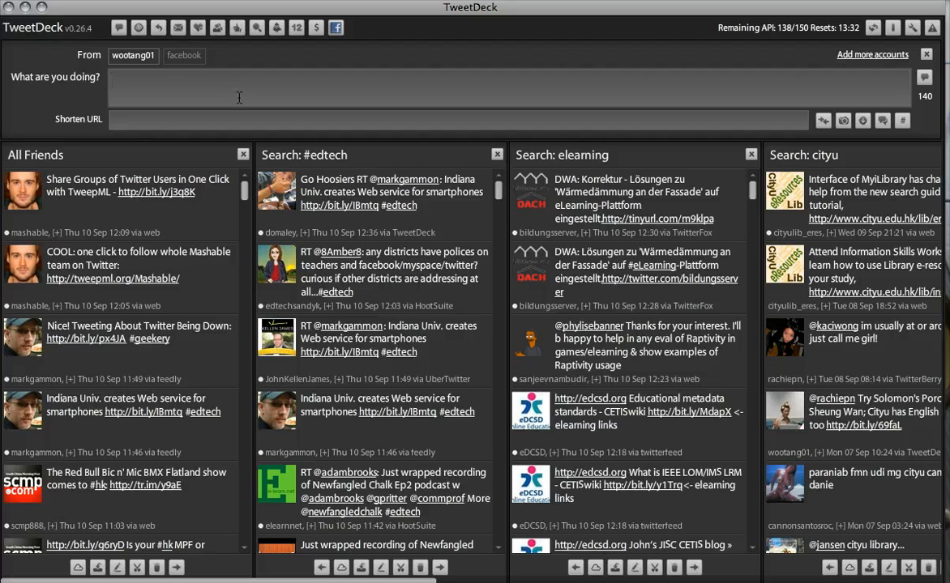
{"action": "type", "text": "I am using s"}
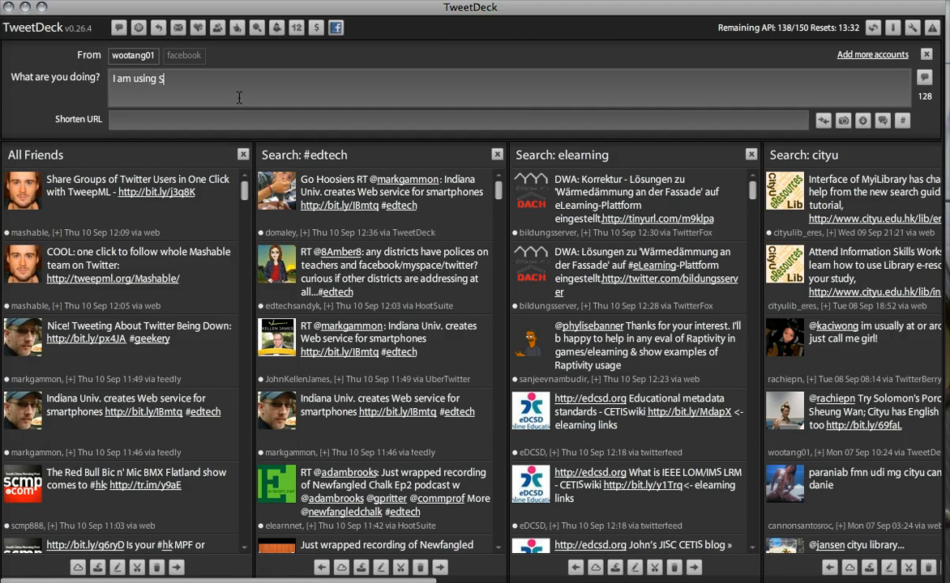
{"action": "type", "text": "creenr"}
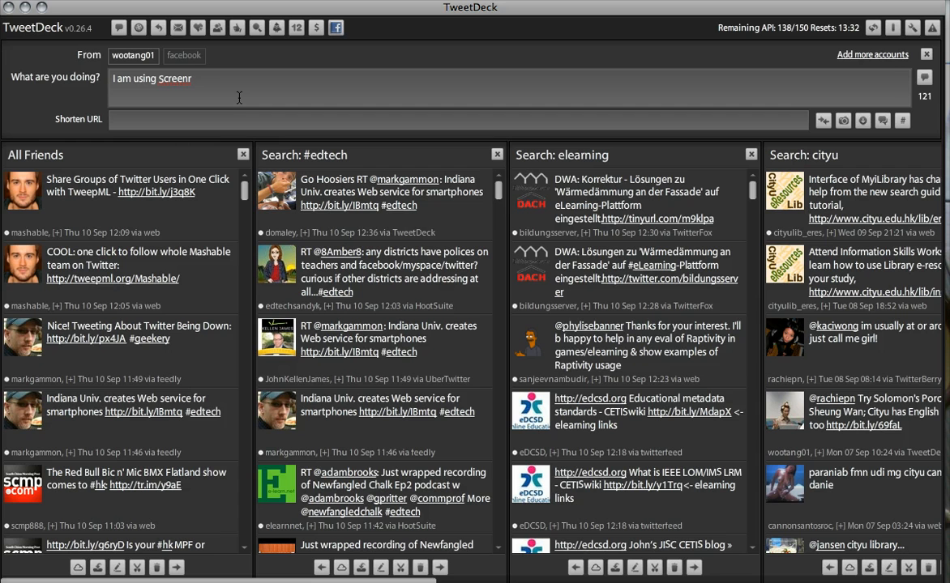
{"action": "type", "text": "to create a screencast in which I introduce"}
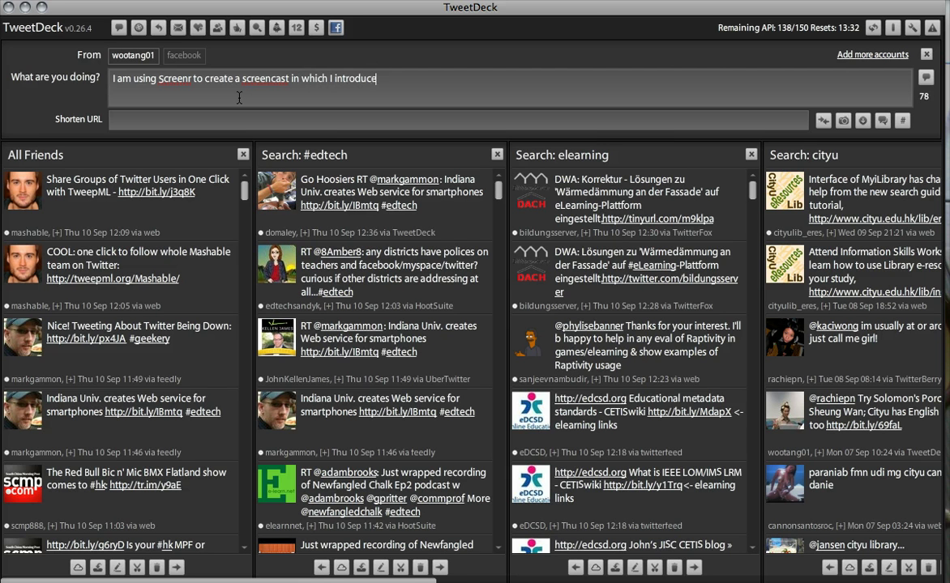
{"action": "type", "text": "Tweetdeck."}
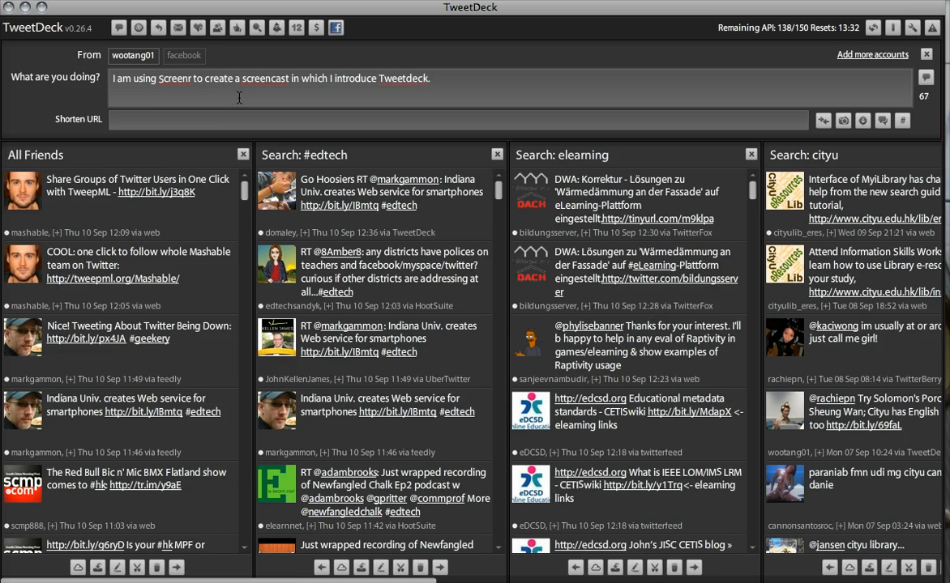
{"action": "left_click", "coordinate": [920, 78]}
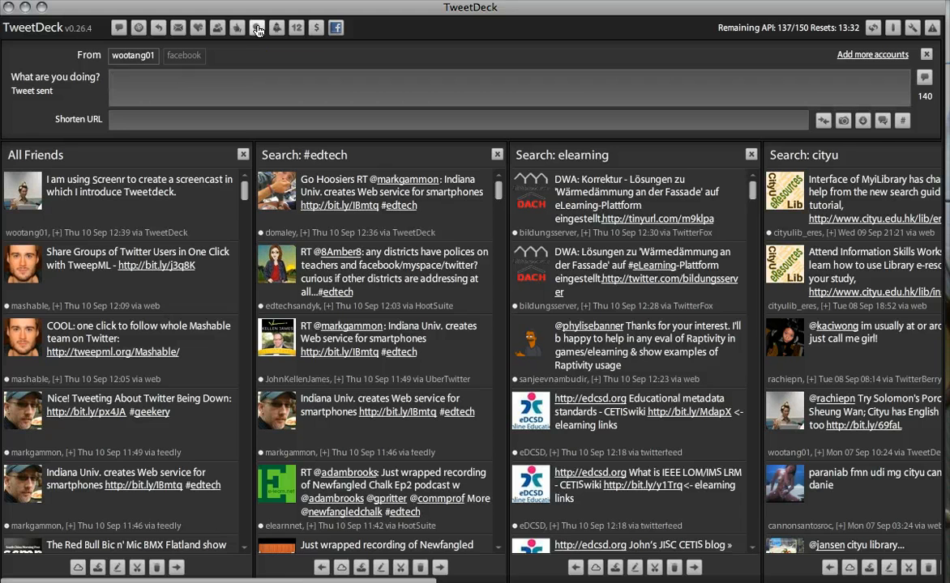
- Add a 'Search: eportfolios' column and scroll down through its tweets
{"action": "left_click", "coordinate": [258, 30]}
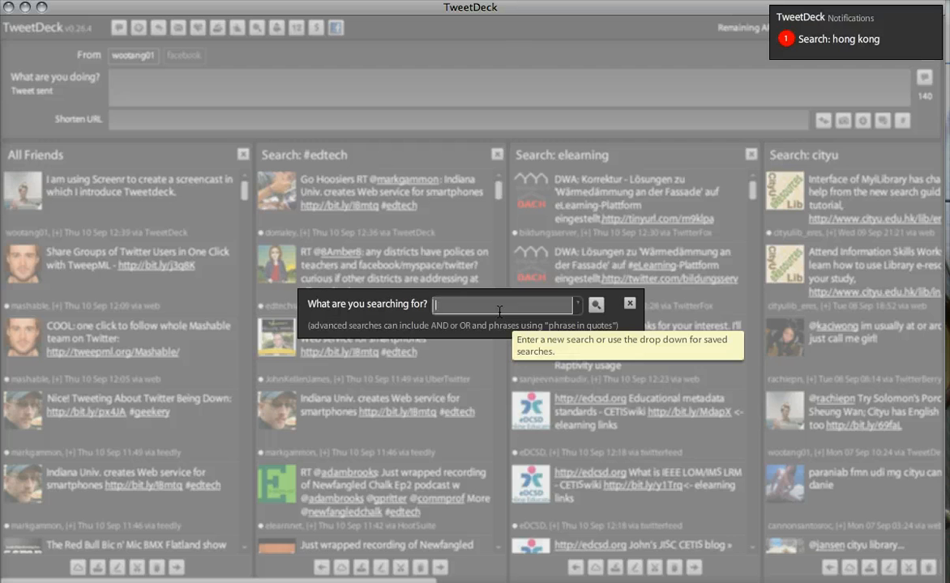
{"action": "type", "text": "eportf"}
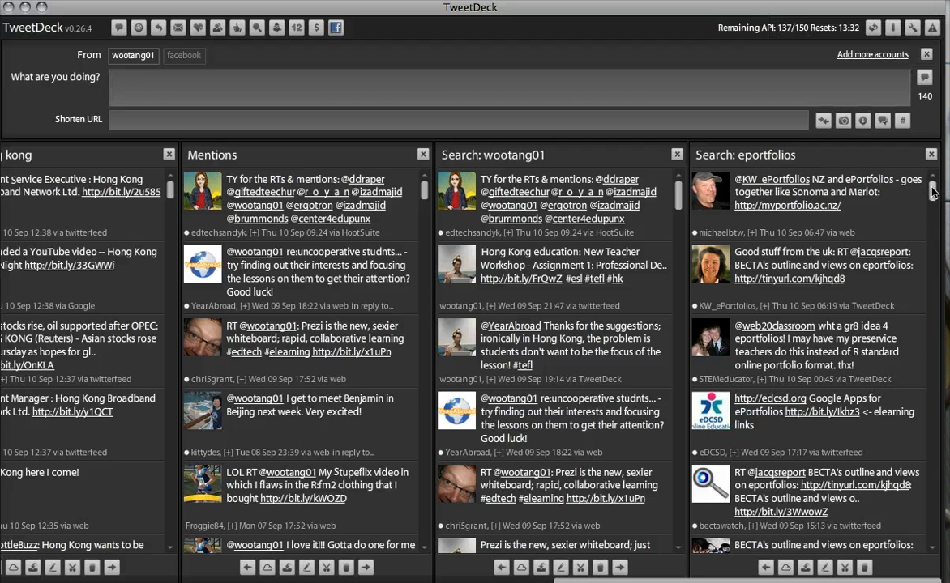
{"action": "scroll", "scroll_direction": "down", "scroll_amount": 3}
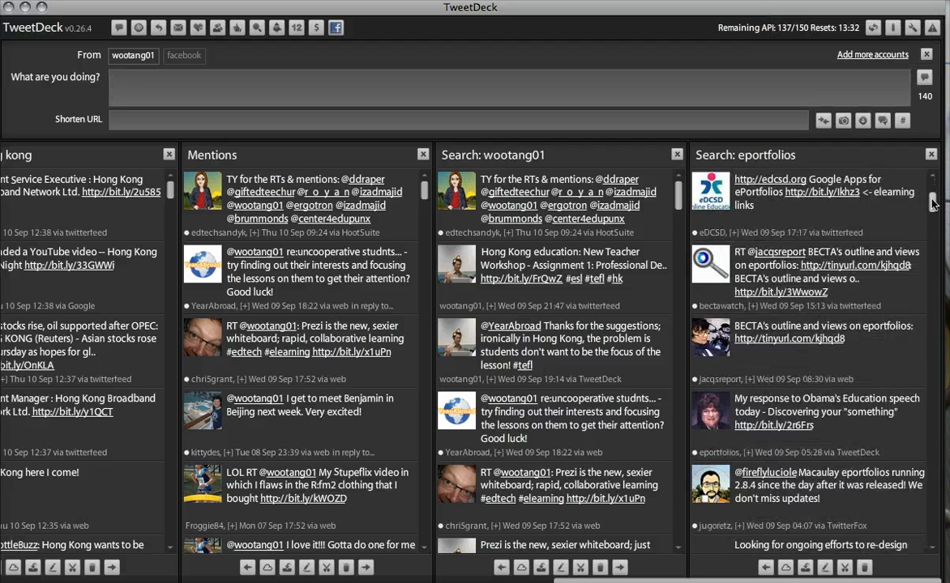
{"action": "scroll", "scroll_direction": "down", "scroll_amount": 3}
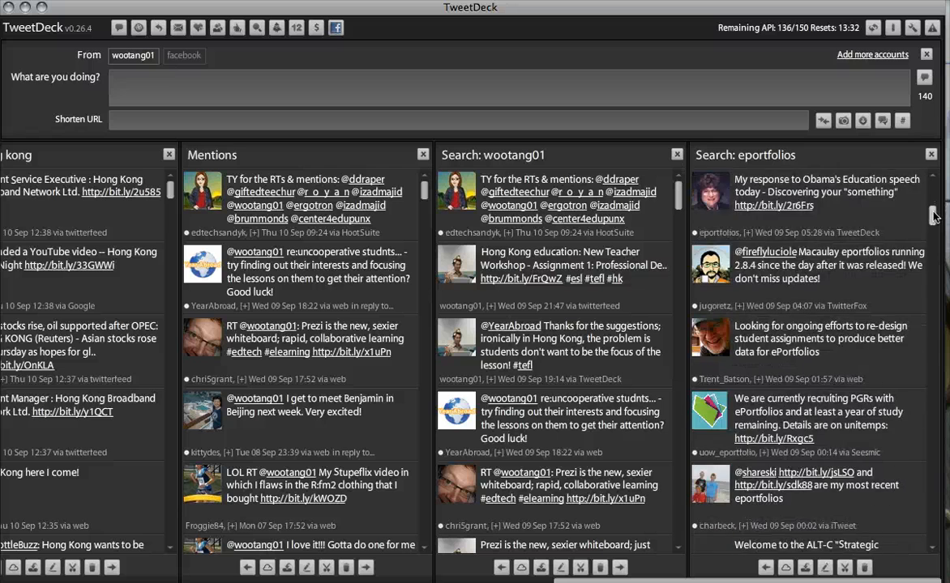
{"action": "scroll", "scroll_direction": "down", "scroll_amount": 3}
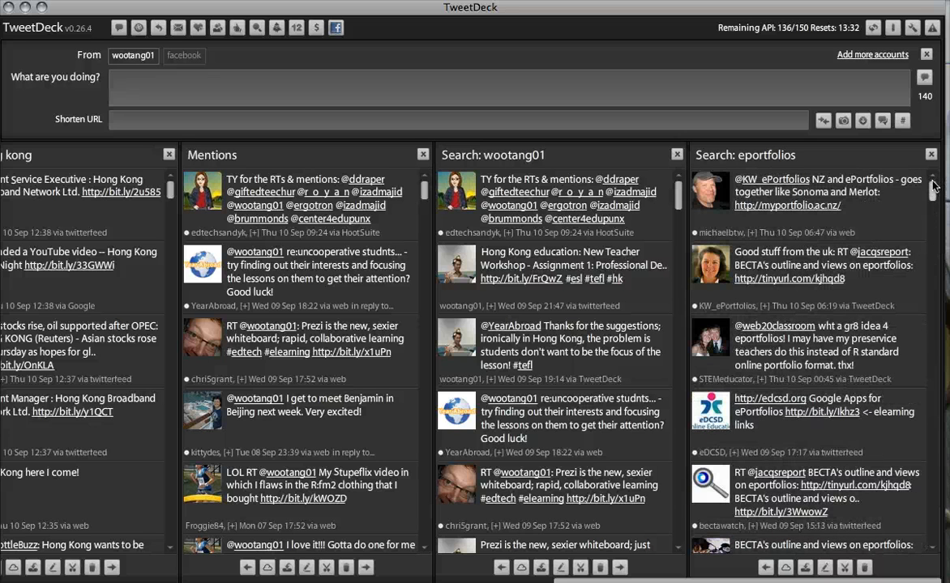
{"action": "mouse_move", "coordinate": [783, 415]}
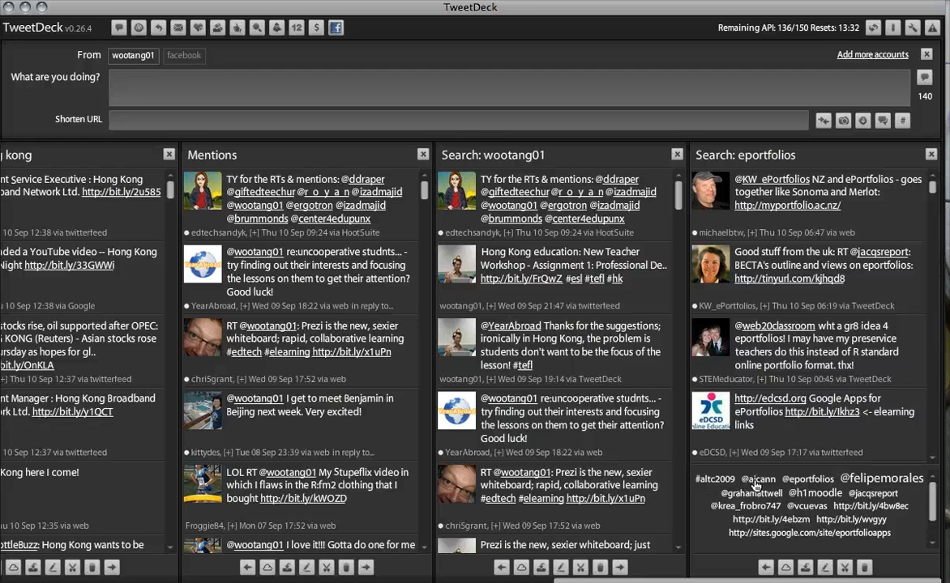
{"action": "mouse_move", "coordinate": [804, 482]}
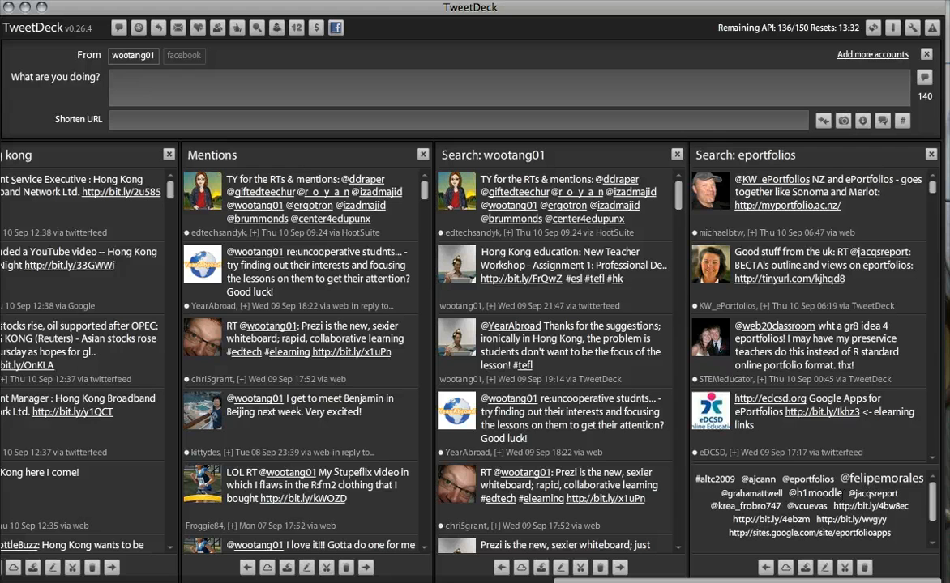
{"action": "mouse_move", "coordinate": [755, 509]}
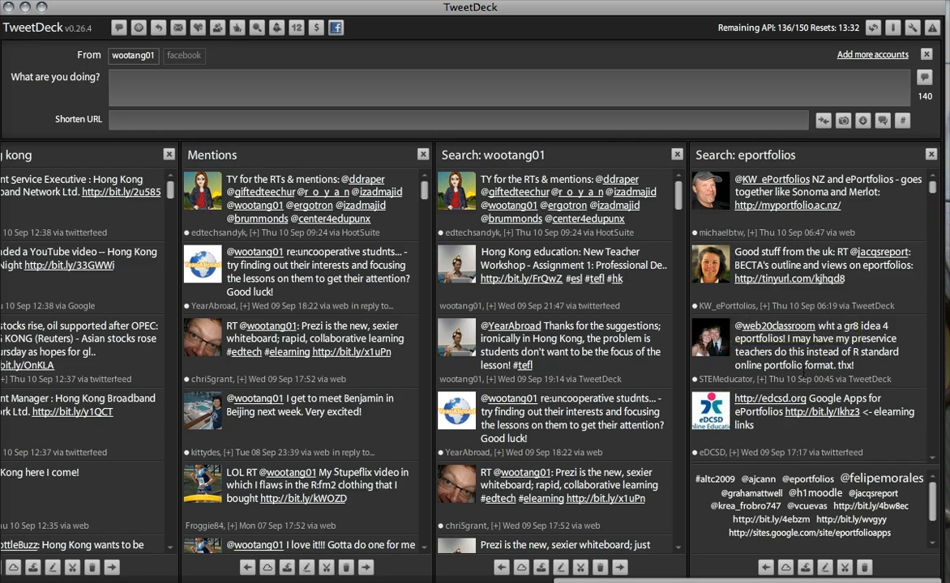
{"action": "mouse_move", "coordinate": [855, 521]}
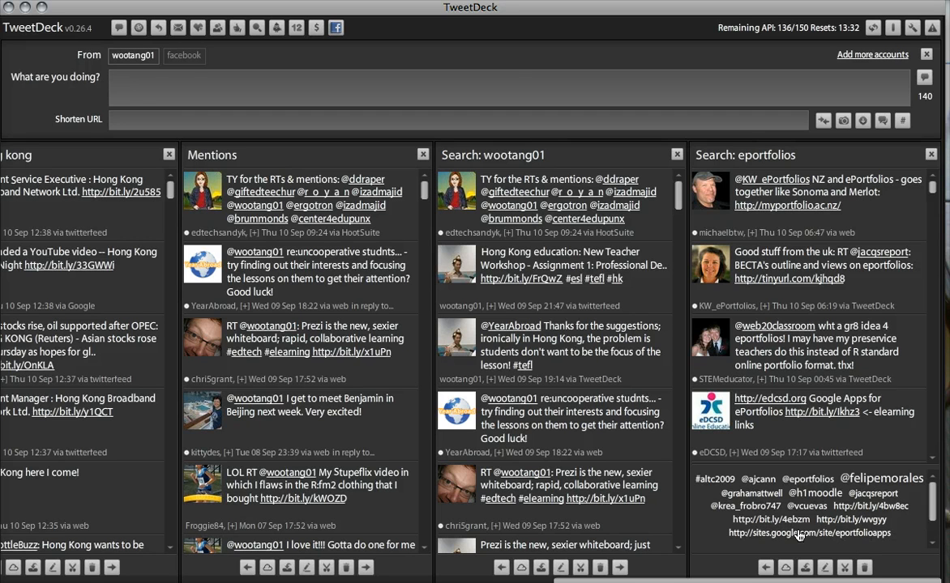
{"action": "mouse_move", "coordinate": [775, 209]}
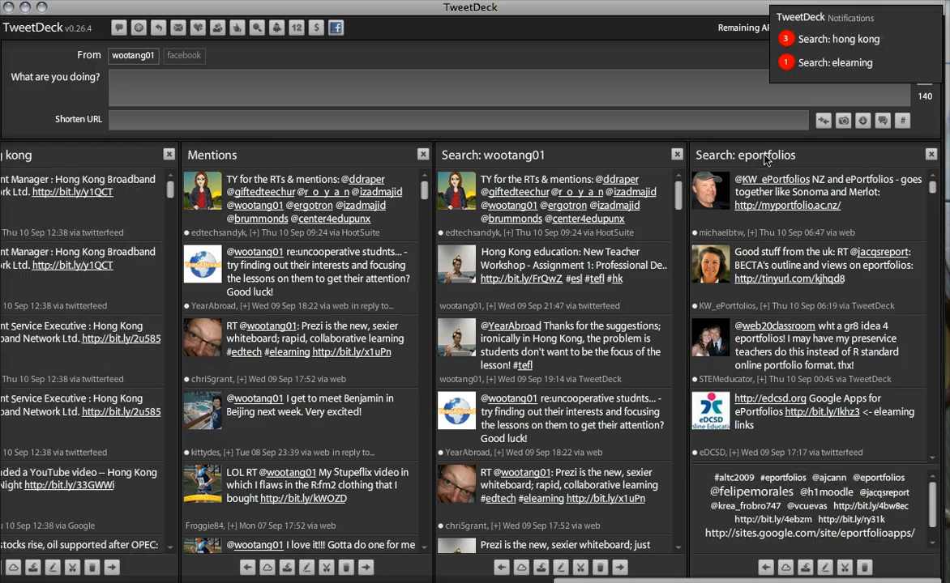
{"action": "mouse_move", "coordinate": [749, 211]}
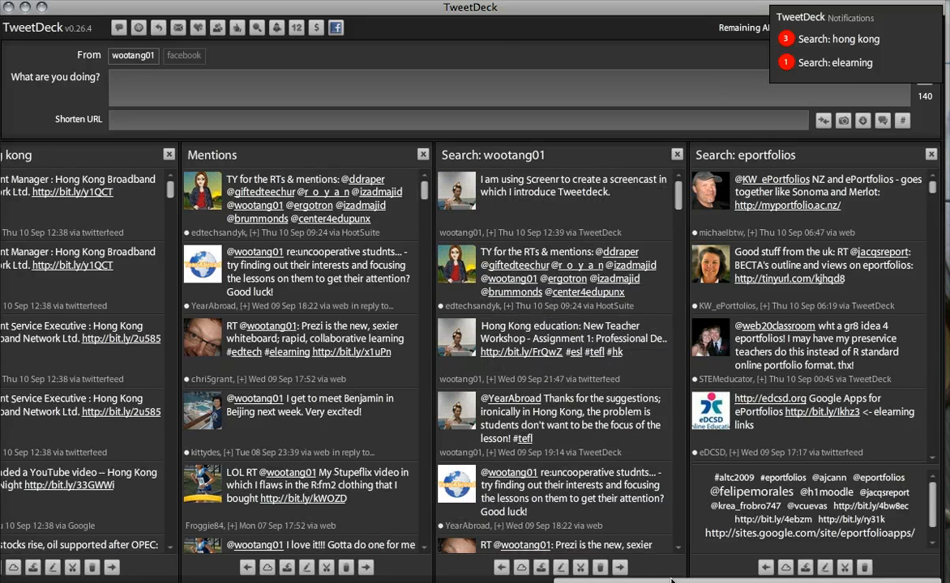
{"action": "mouse_move", "coordinate": [768, 160]}
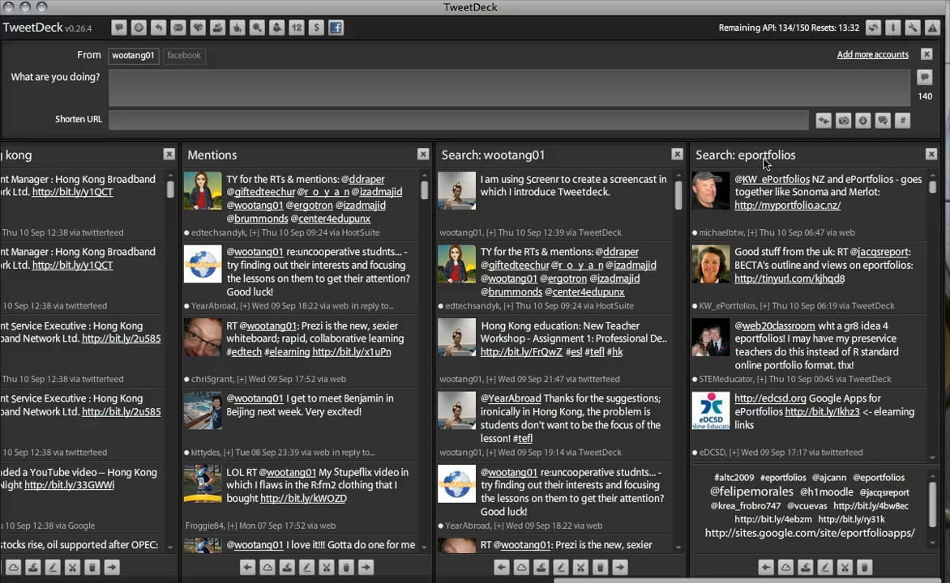
{"action": "mouse_move", "coordinate": [529, 155]}
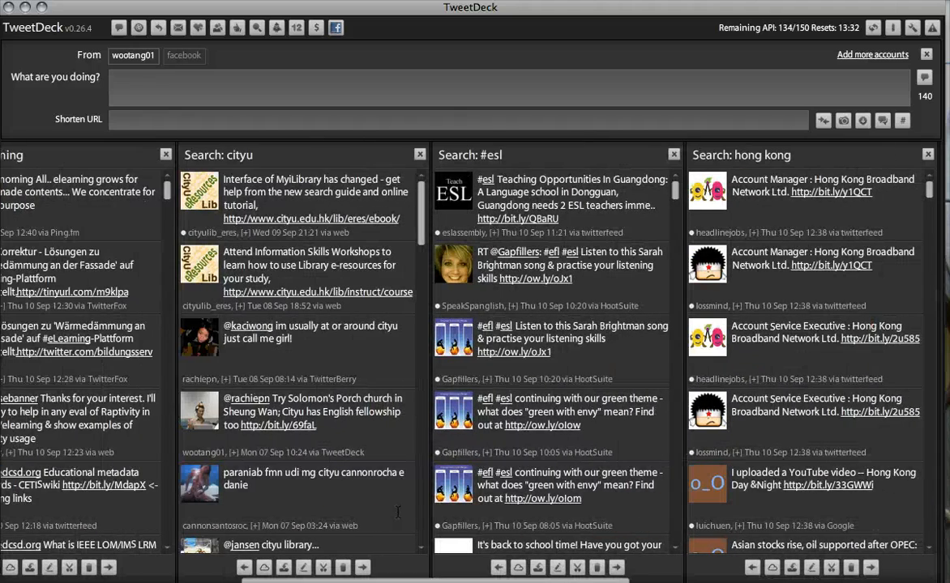
{"action": "mouse_move", "coordinate": [491, 172]}
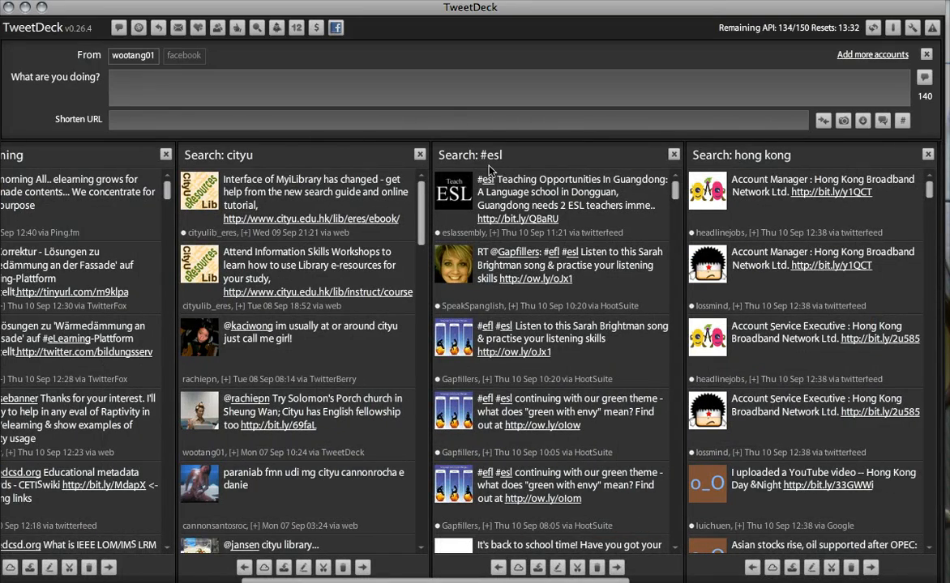
{"action": "mouse_move", "coordinate": [447, 489]}
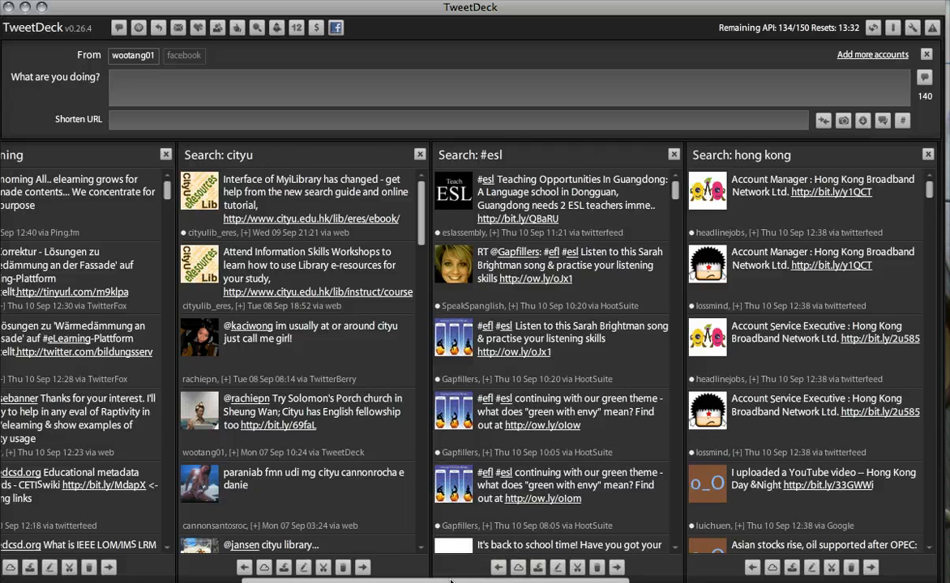
- Scroll the columns left until All Friends shows beside the #edtech, elearning and cityu searches
{"action": "scroll", "scroll_direction": "left", "scroll_amount": 3}
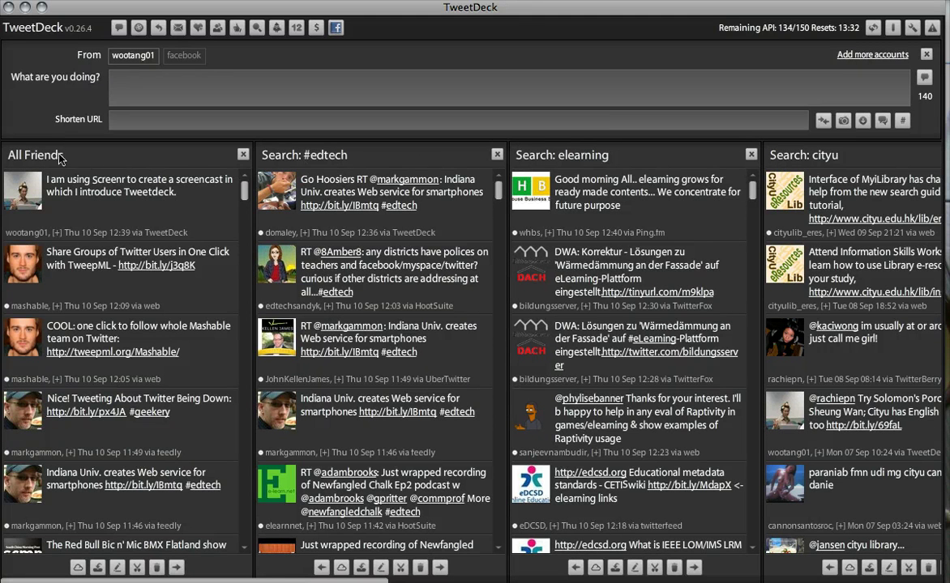
{"action": "mouse_move", "coordinate": [42, 165]}
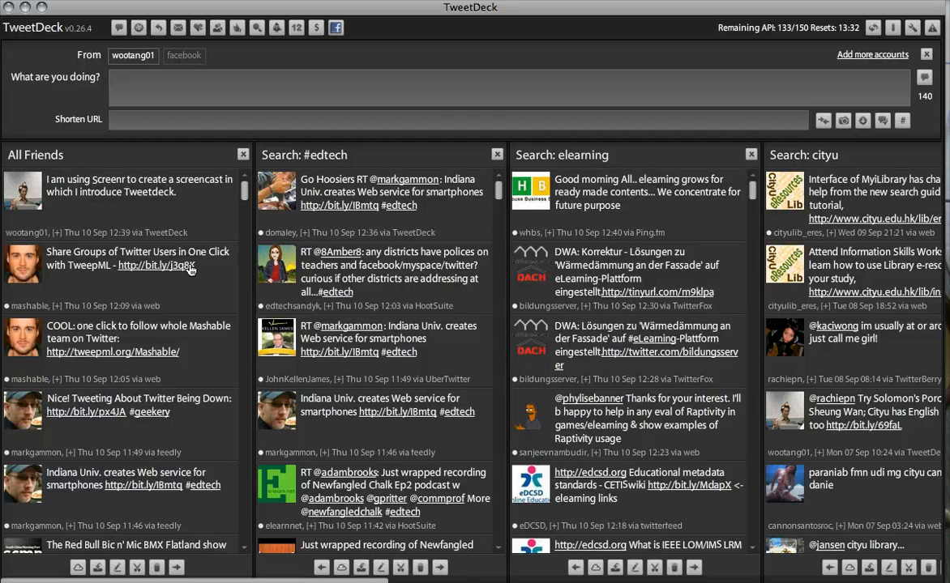
{"action": "mouse_move", "coordinate": [199, 361]}
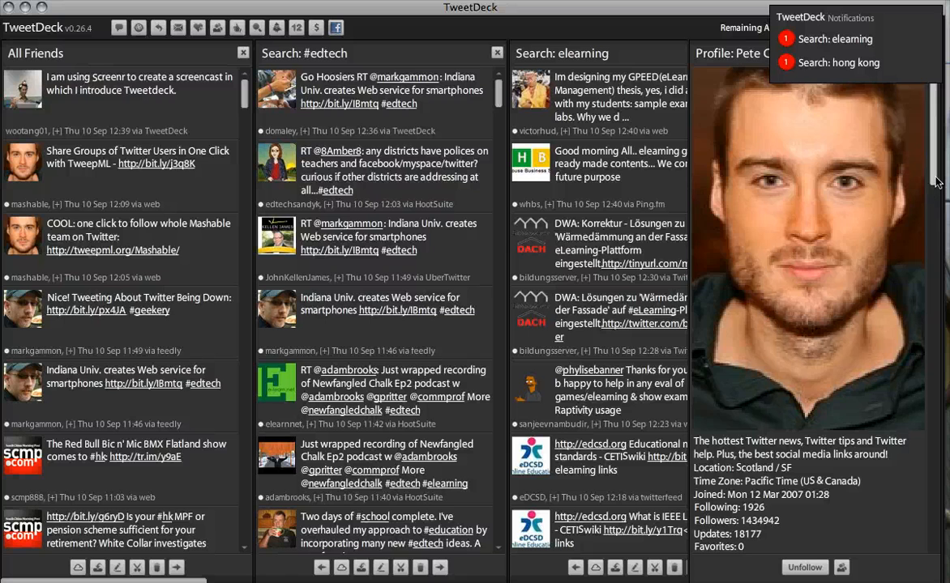
{"action": "scroll", "scroll_direction": "down", "scroll_amount": 3}
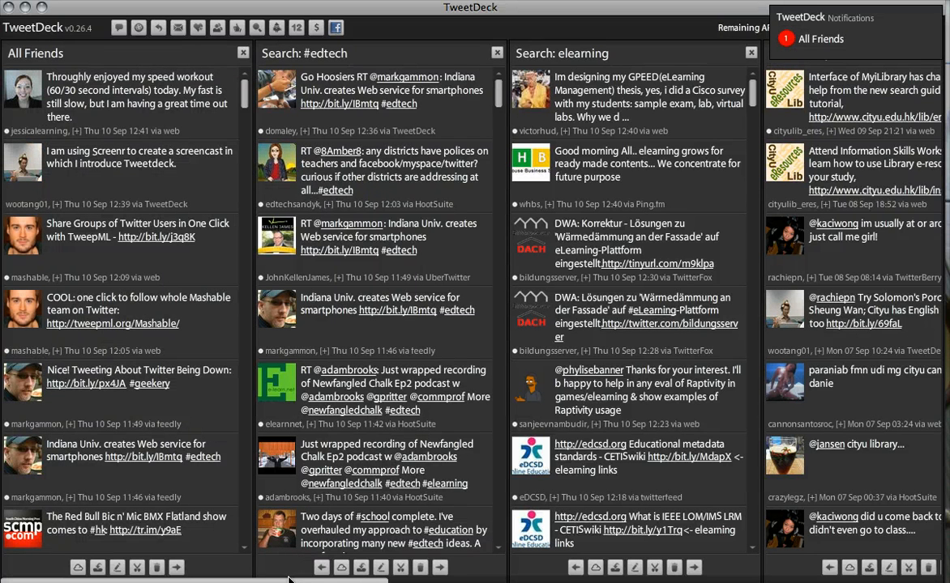
{"action": "mouse_move", "coordinate": [84, 10]}
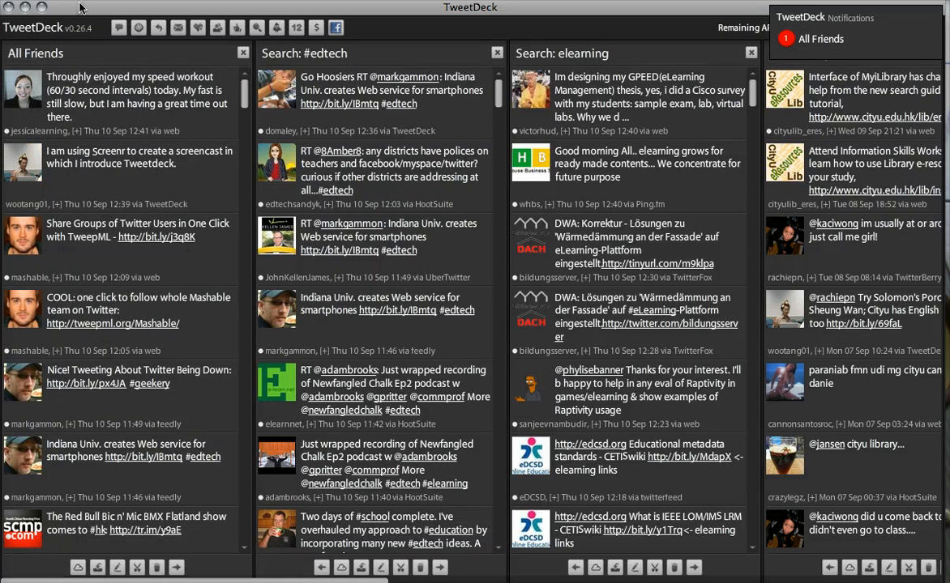
{"action": "mouse_move", "coordinate": [23, 105]}
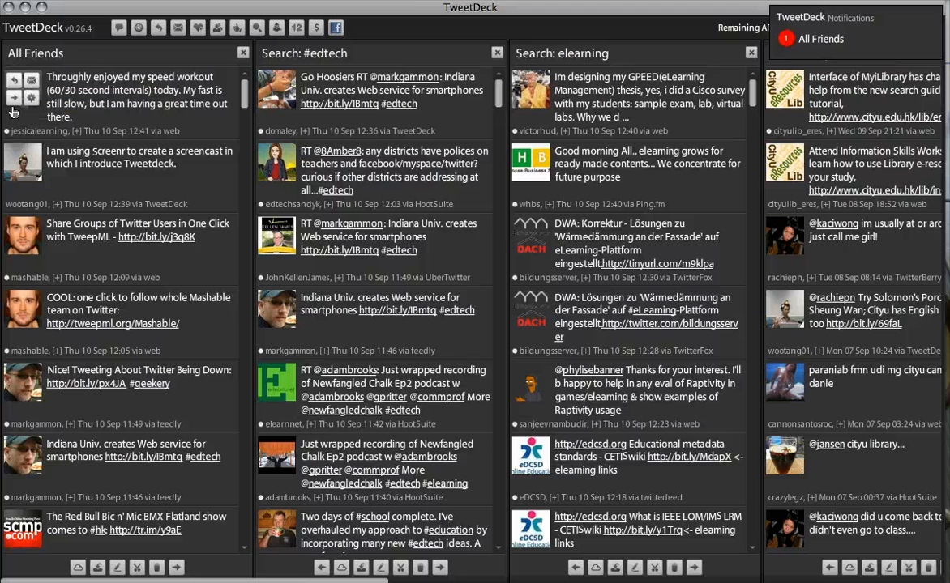
{"action": "mouse_move", "coordinate": [14, 99]}
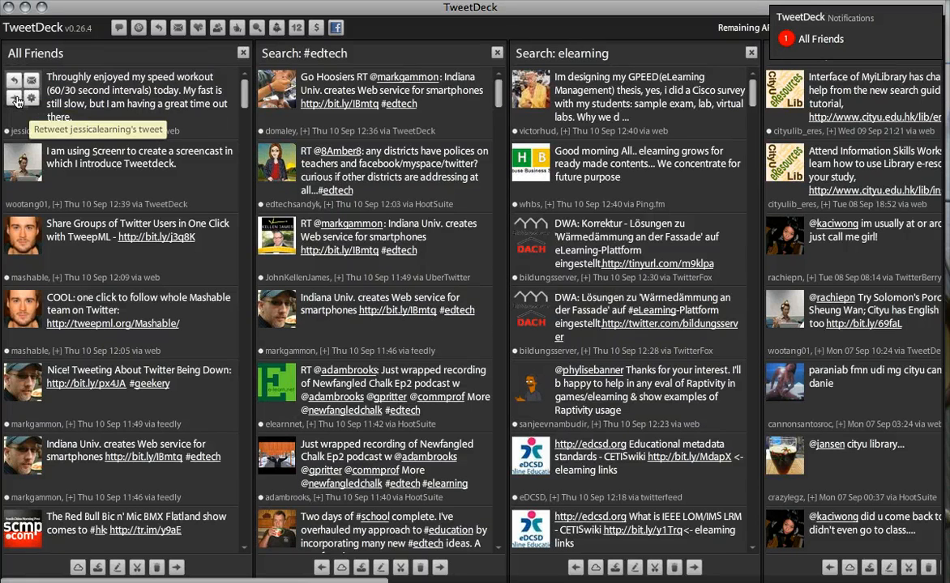
{"action": "left_click", "coordinate": [14, 98]}
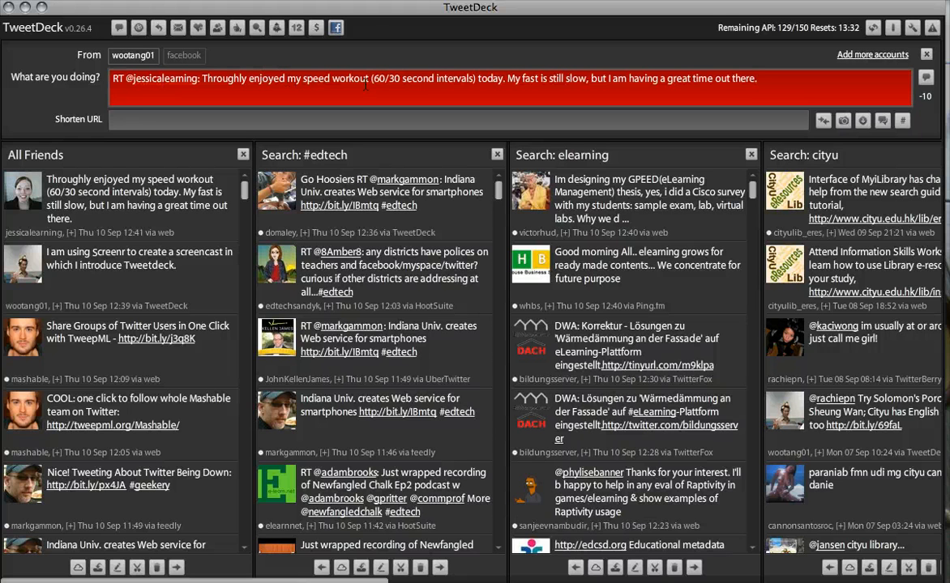
{"action": "mouse_move", "coordinate": [17, 196]}
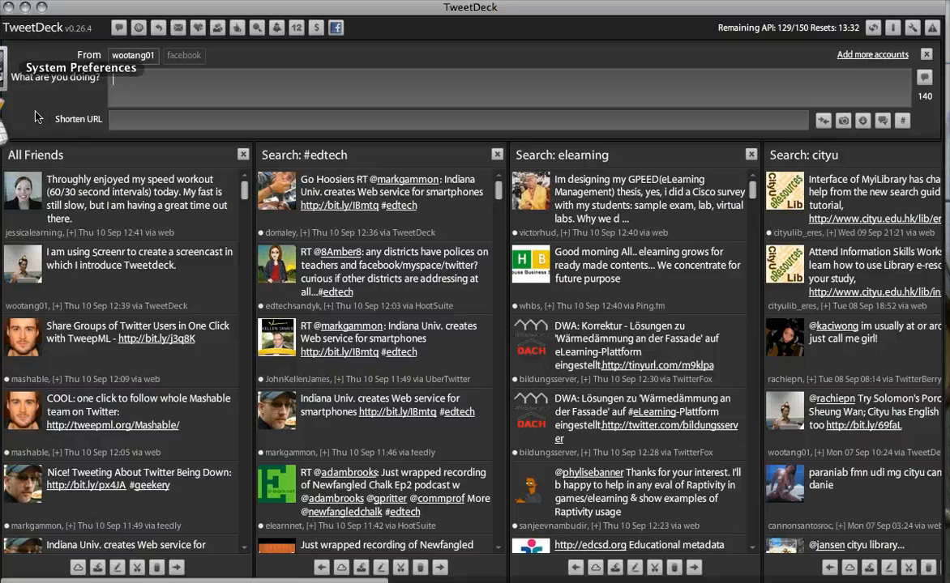
{"action": "type", "text": "@jessicalearning"}
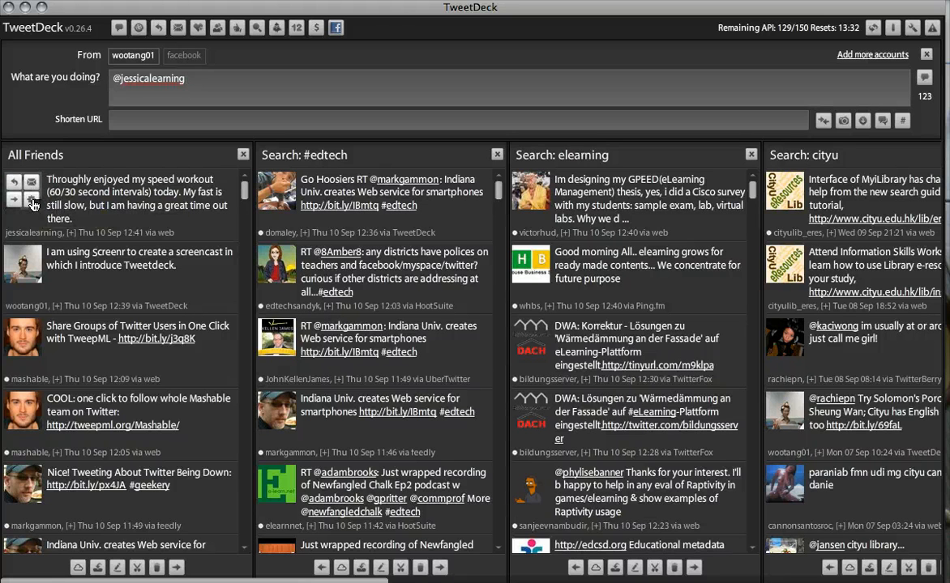
{"action": "left_click", "coordinate": [31, 201]}
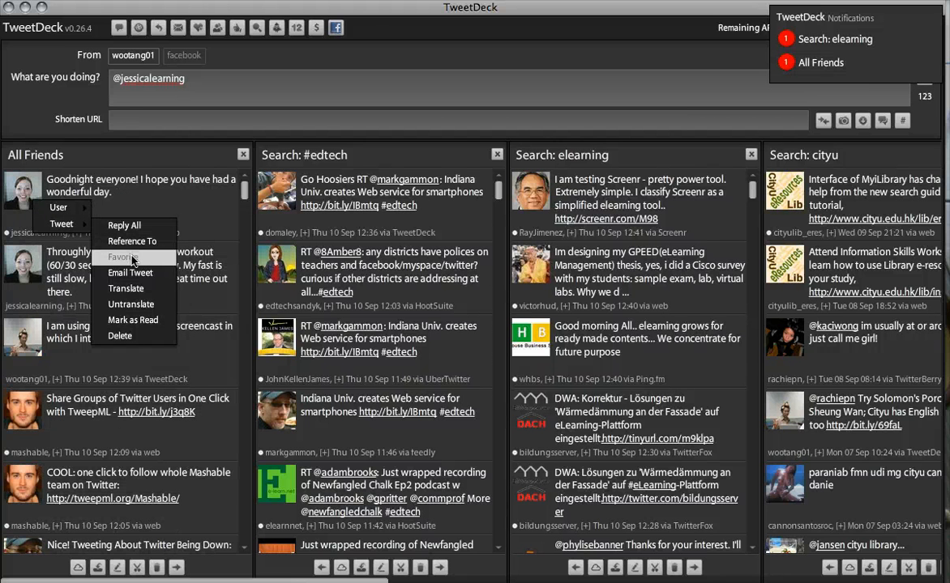
{"action": "mouse_move", "coordinate": [157, 258]}
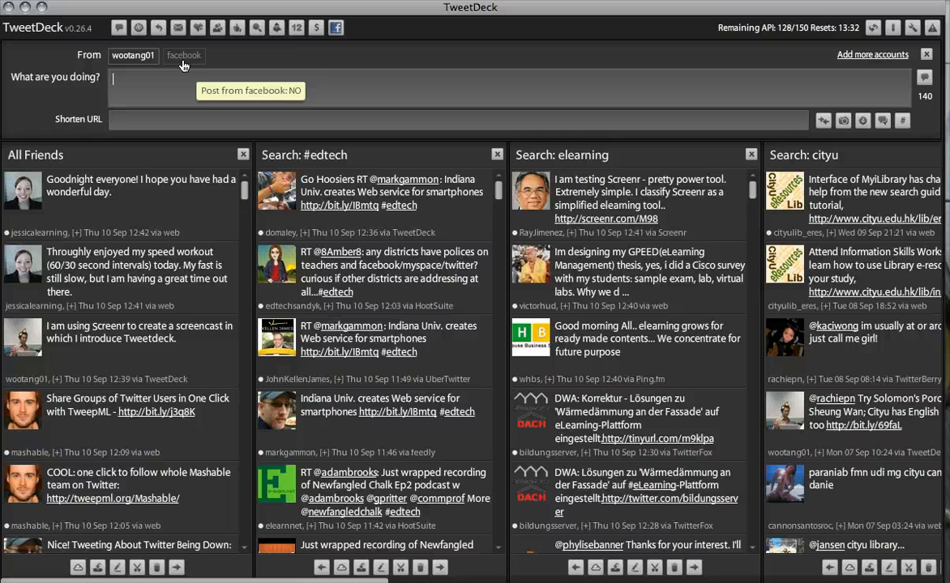
{"action": "mouse_move", "coordinate": [334, 27]}
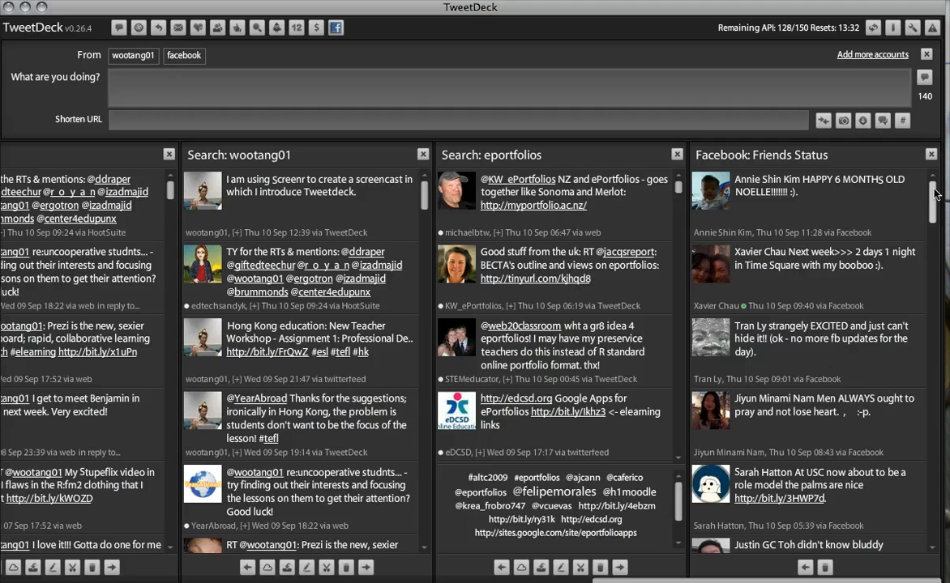
{"action": "mouse_move", "coordinate": [792, 161]}
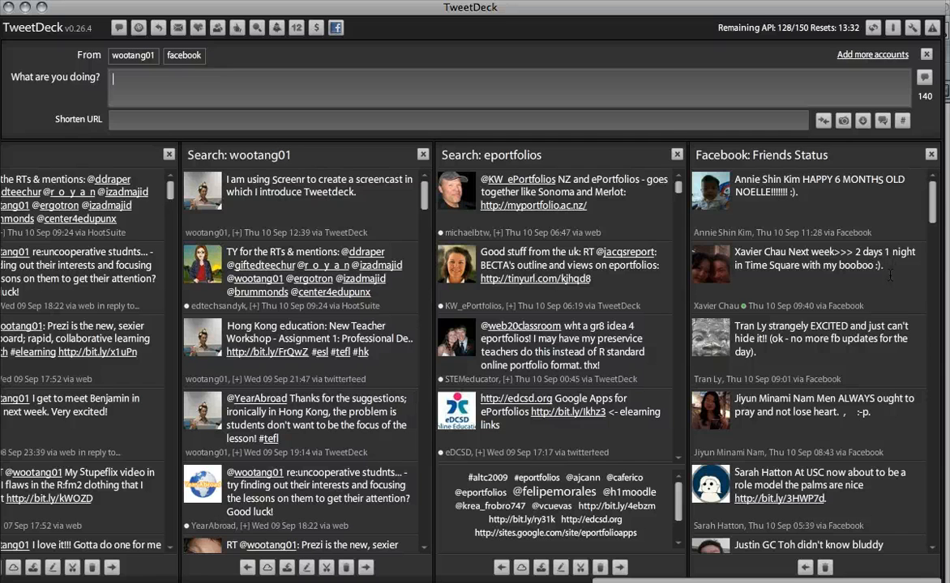
{"action": "mouse_move", "coordinate": [945, 221]}
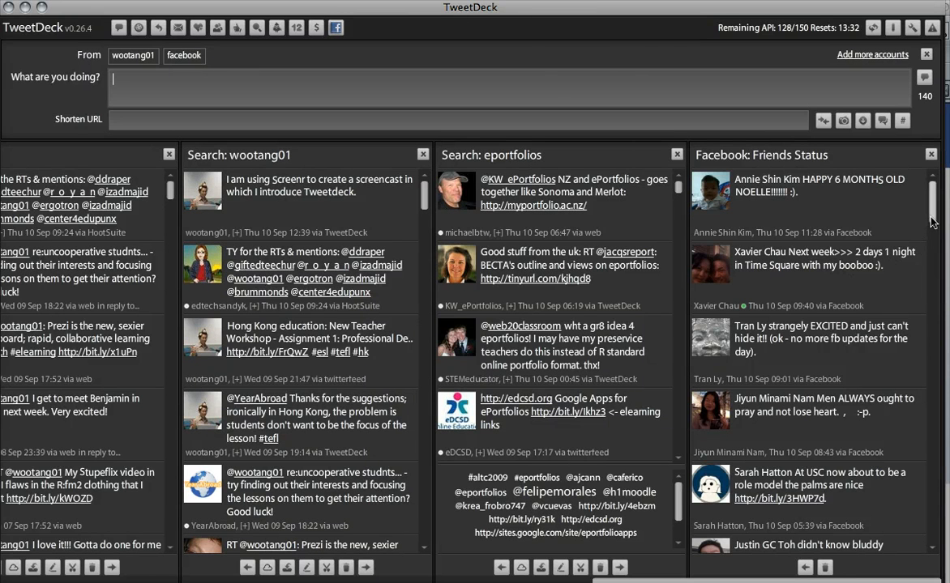
- Scroll down through the Facebook: Friends Status column of friends' updates
{"action": "scroll", "scroll_direction": "down", "scroll_amount": 3}
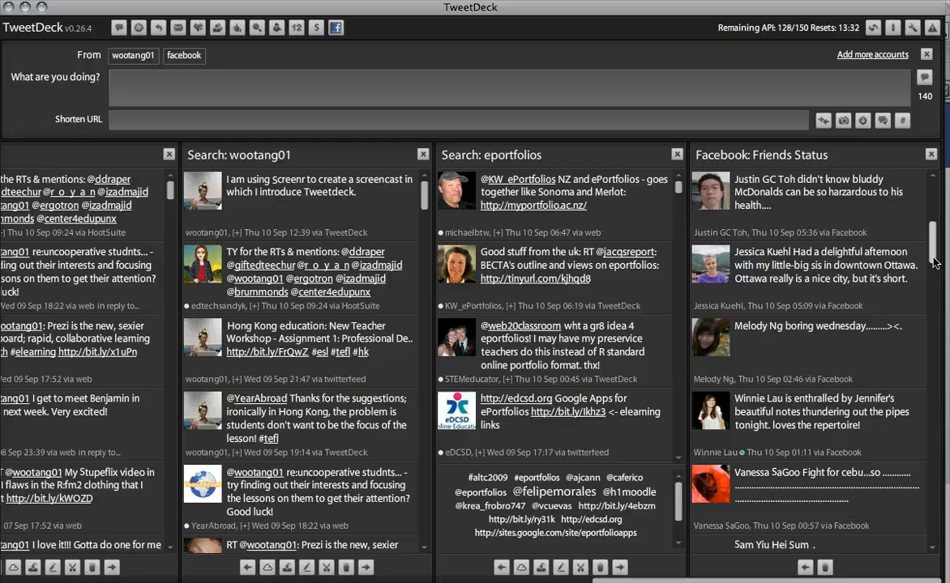
{"action": "scroll", "scroll_direction": "down", "scroll_amount": 3}
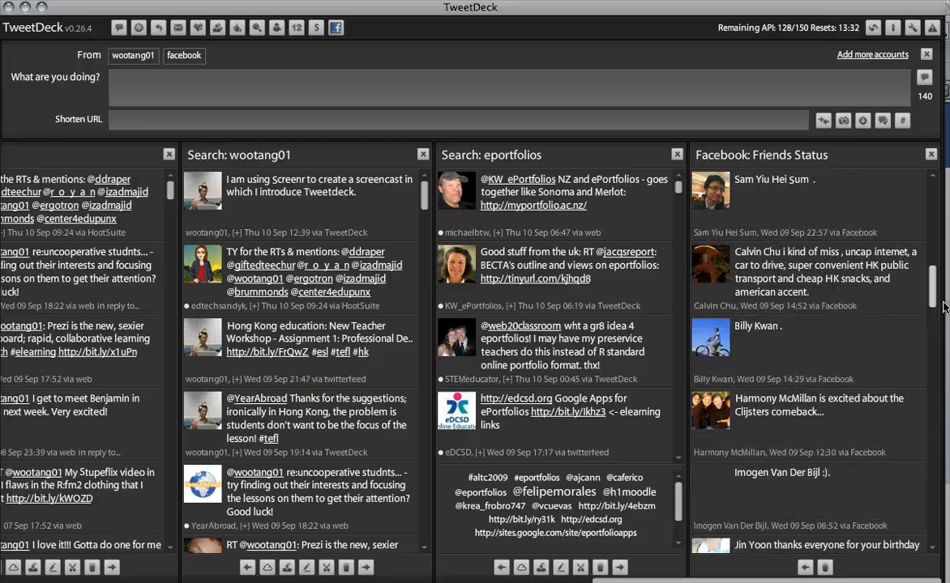
{"action": "scroll", "scroll_direction": "down", "scroll_amount": 3}
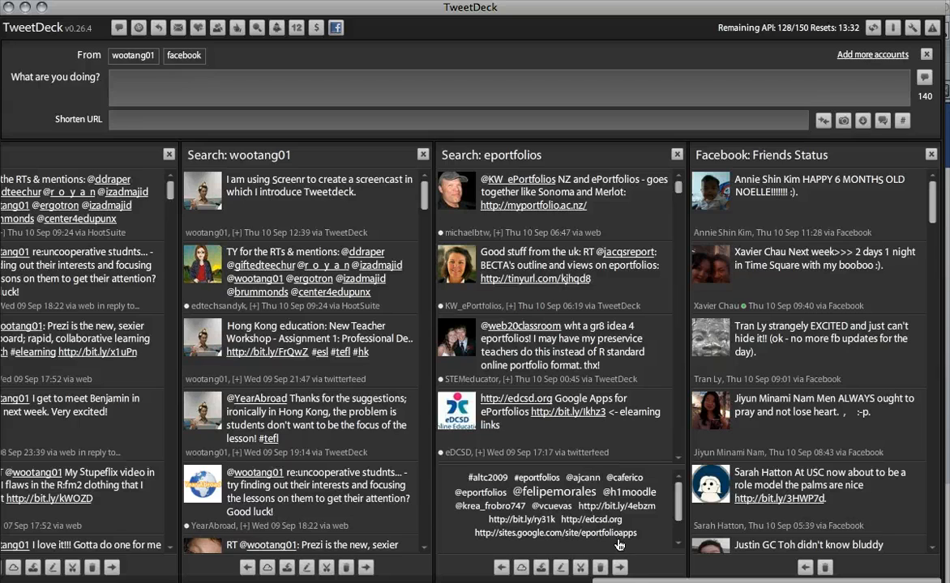
{"action": "mouse_move", "coordinate": [622, 579]}
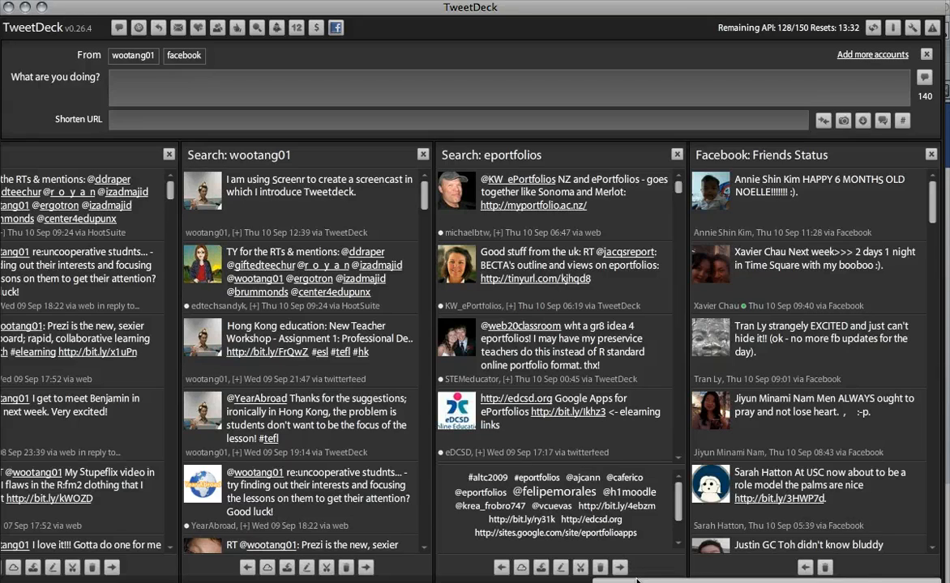